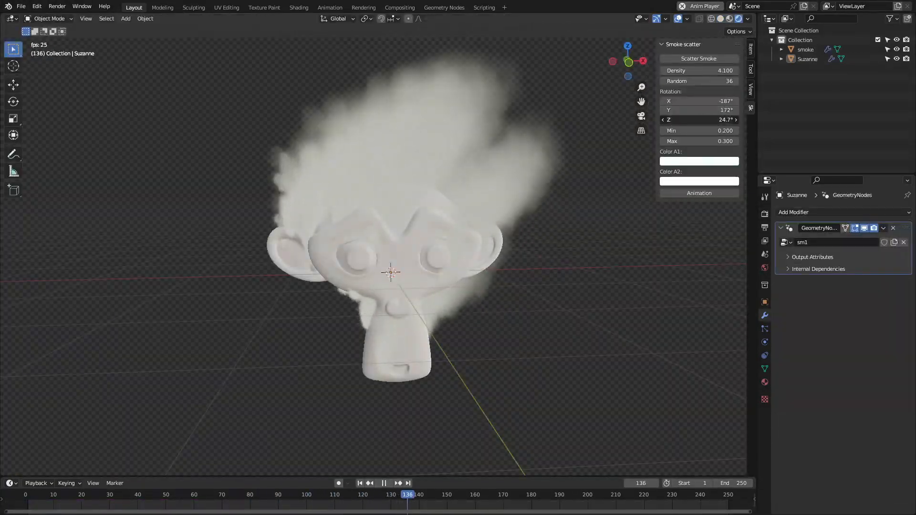
# Scatter smoke clouds over Suzanne, then scatter flames from the Fire Scatter N-panel
pyautogui.click(383, 483)
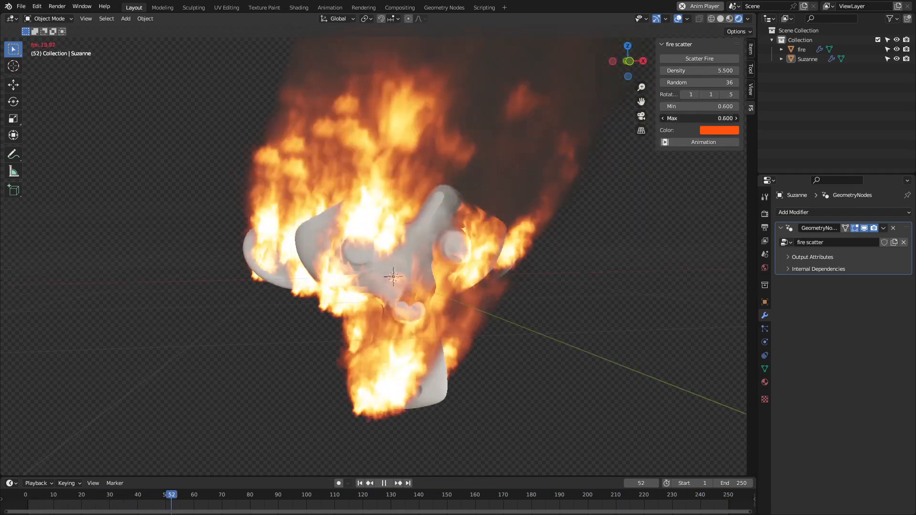
pyautogui.click(383, 483)
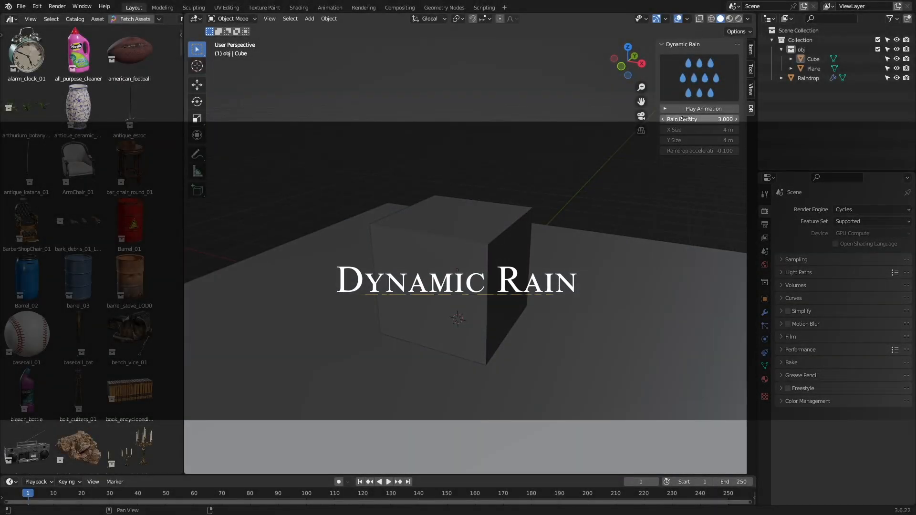
# Set Rain Density 10 and X/Y Size 10 m, play and render-preview the rain, then delete the Cube
pyautogui.click(698, 109)
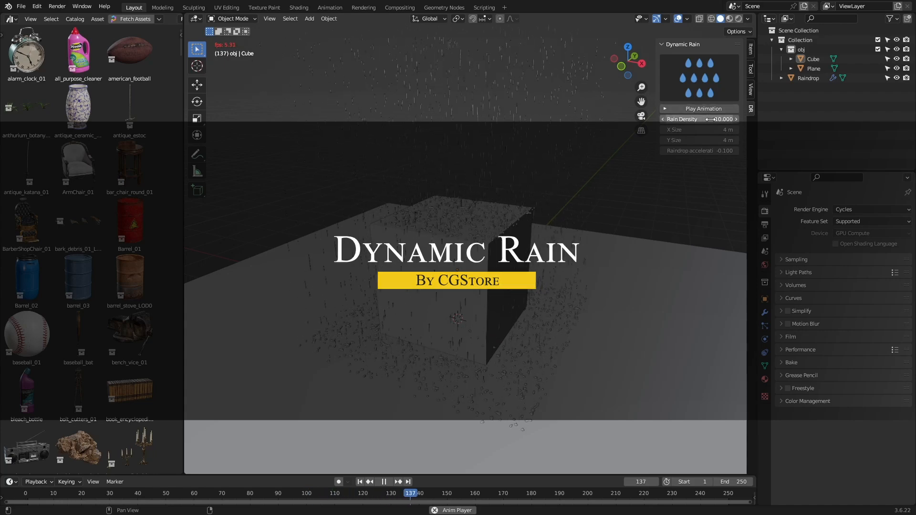
pyautogui.click(698, 129)
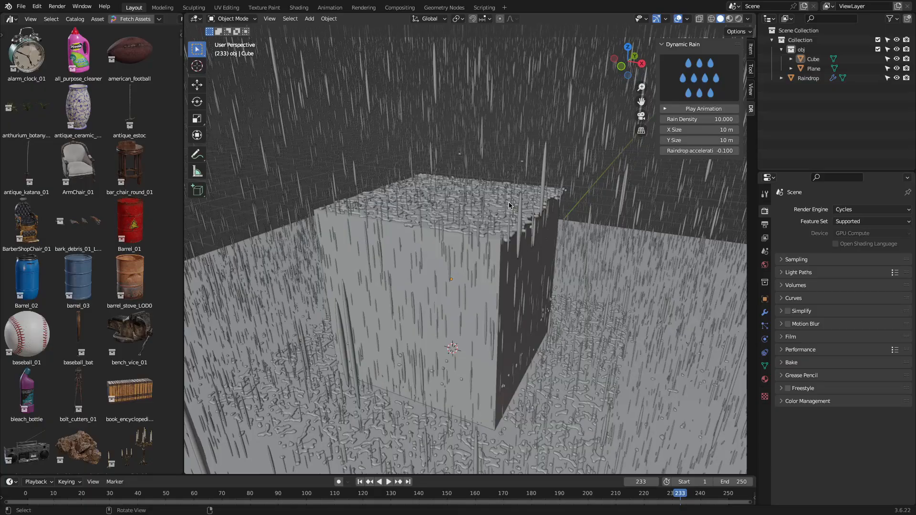
pyautogui.click(727, 19)
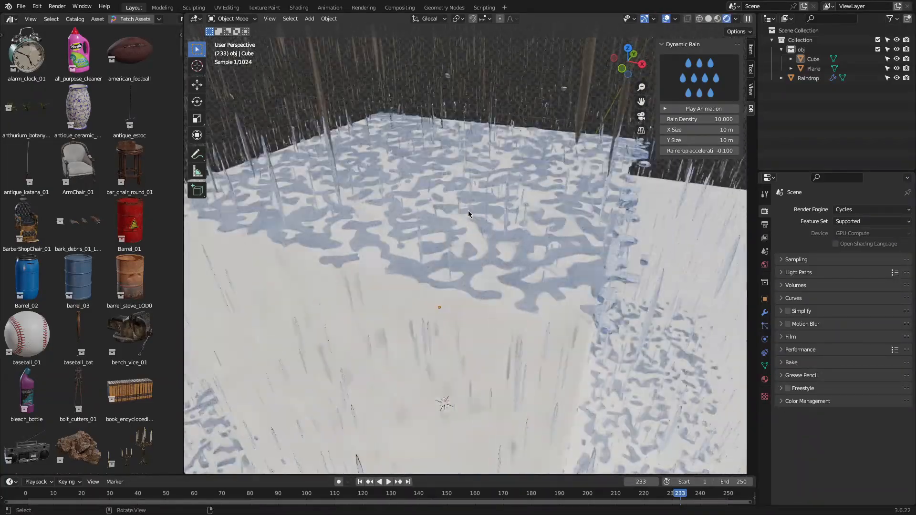
pyautogui.click(870, 209)
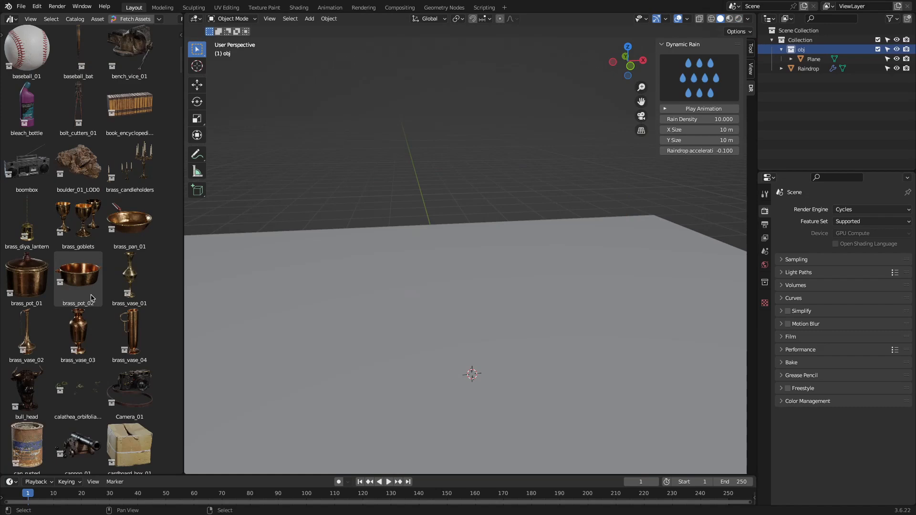
pyautogui.moveTo(77, 307); pyautogui.dragTo(472, 368)
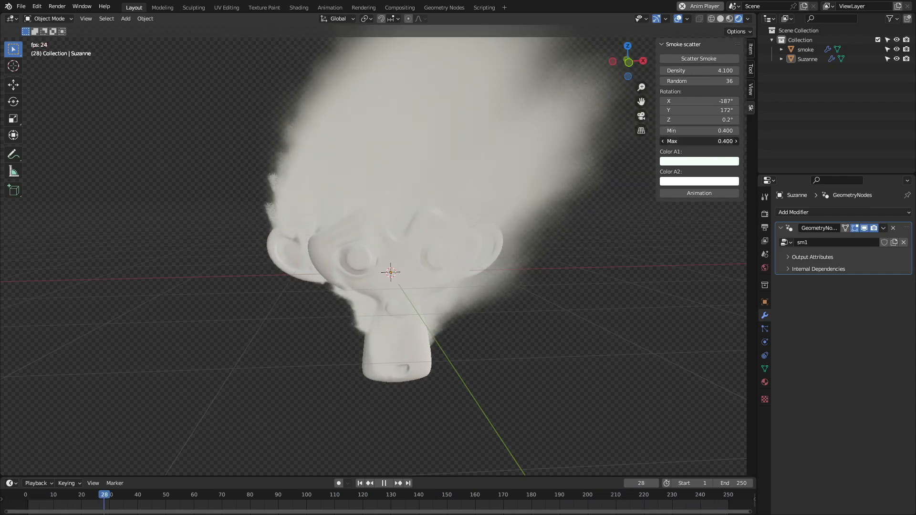
# Raise smoke Density and Max, then recolour Color A1 to pink and then blue
pyautogui.click(698, 162)
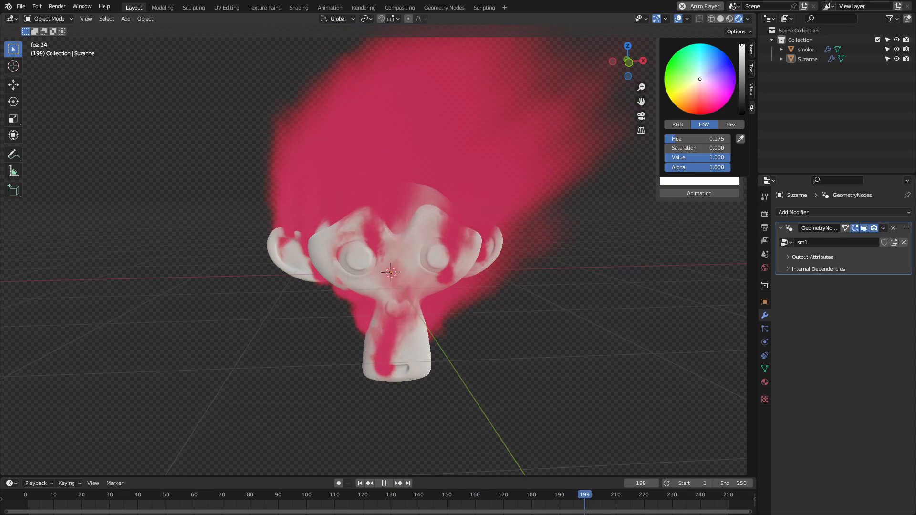
pyautogui.click(717, 42)
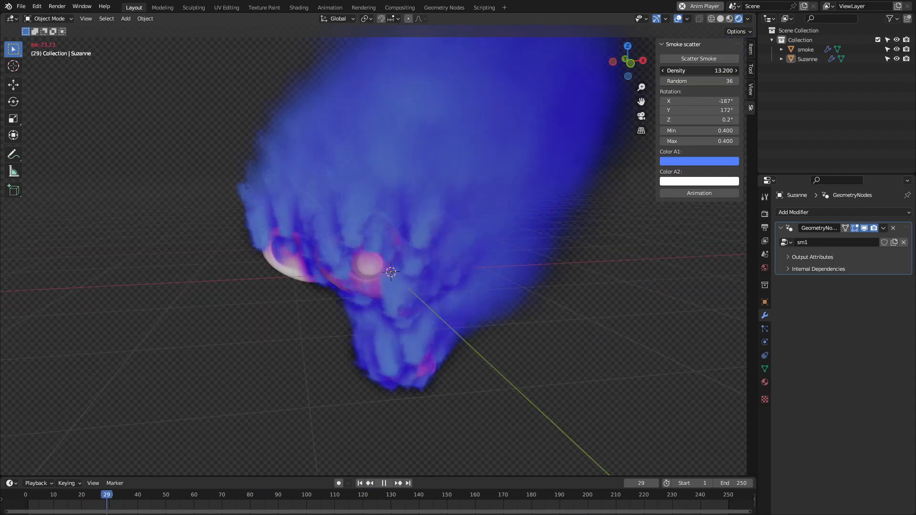
pyautogui.click(384, 483)
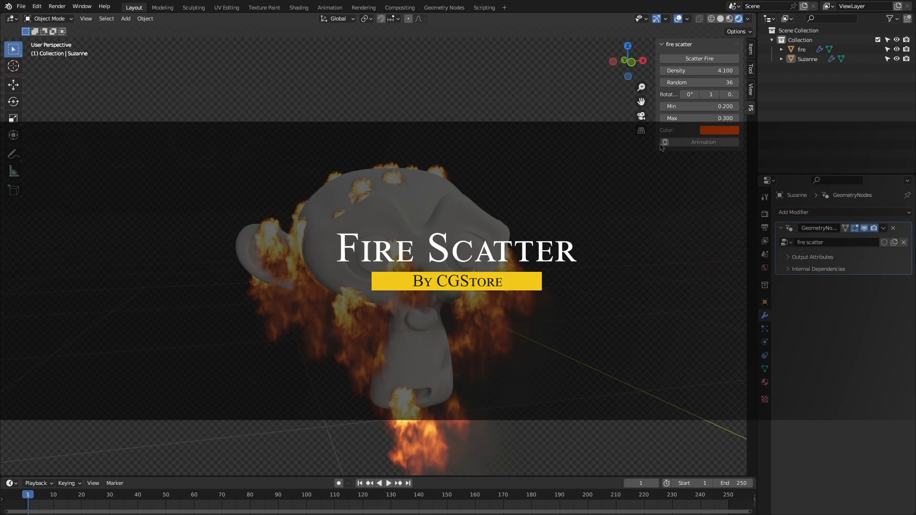
# Increase fire Density, Min and Max, then tweak the flame Color swatch's HSV values
pyautogui.click(388, 482)
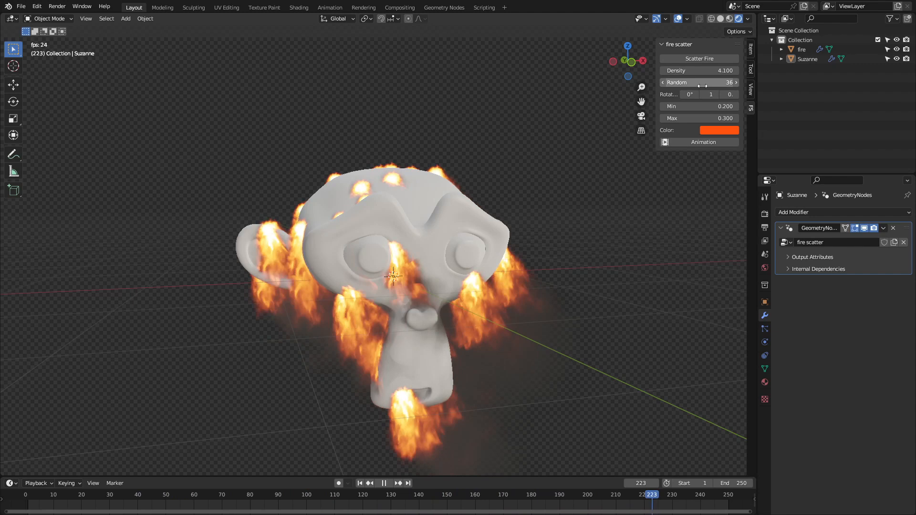
pyautogui.click(384, 482)
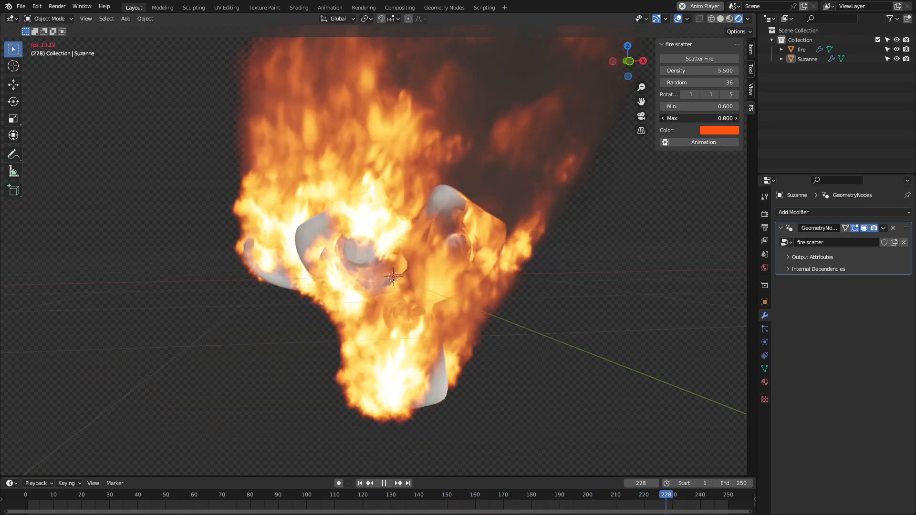
pyautogui.click(699, 118)
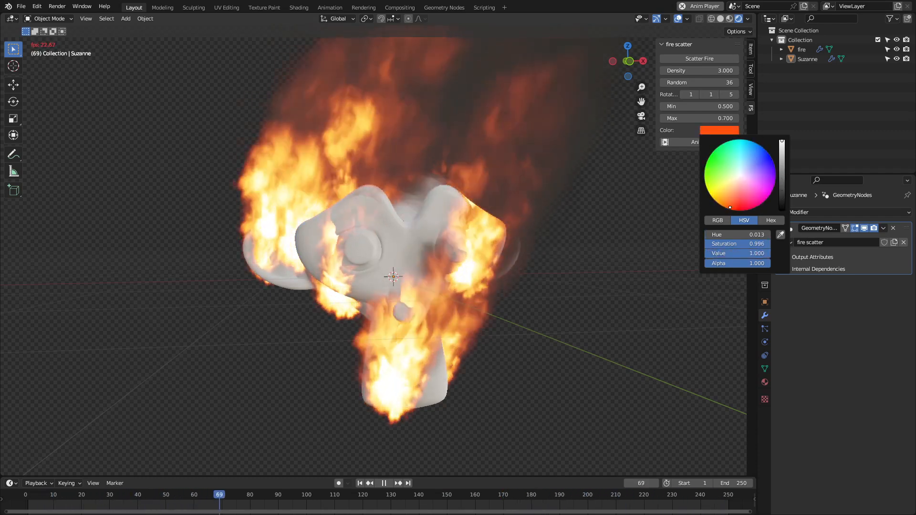
pyautogui.click(743, 144)
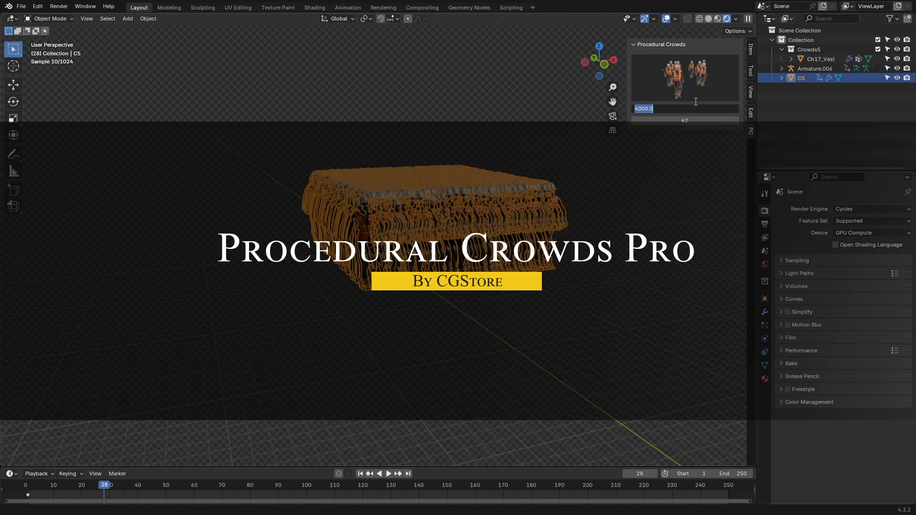
# Enter crowd count 10.000 and generate crowds from collections C5 workers, C3 surgeons and C4 mannequins
pyautogui.write('10.000')
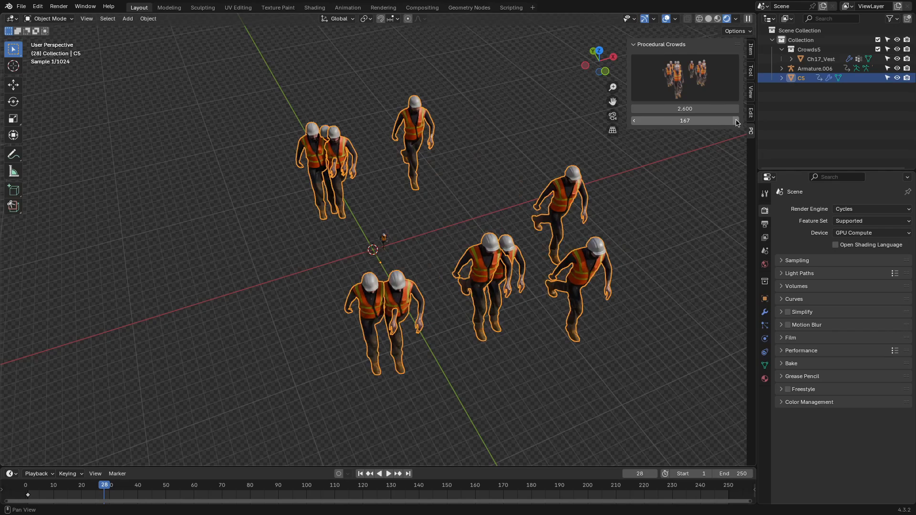
pyautogui.click(389, 474)
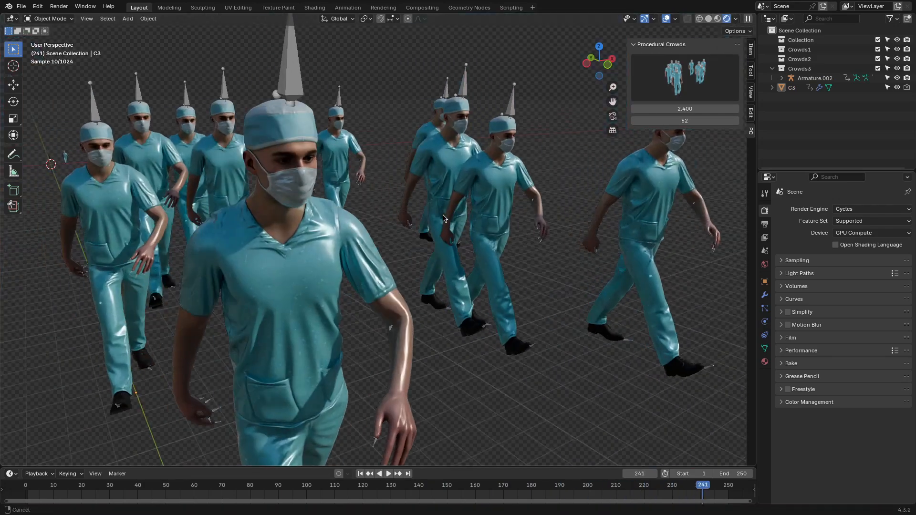
pyautogui.click(388, 474)
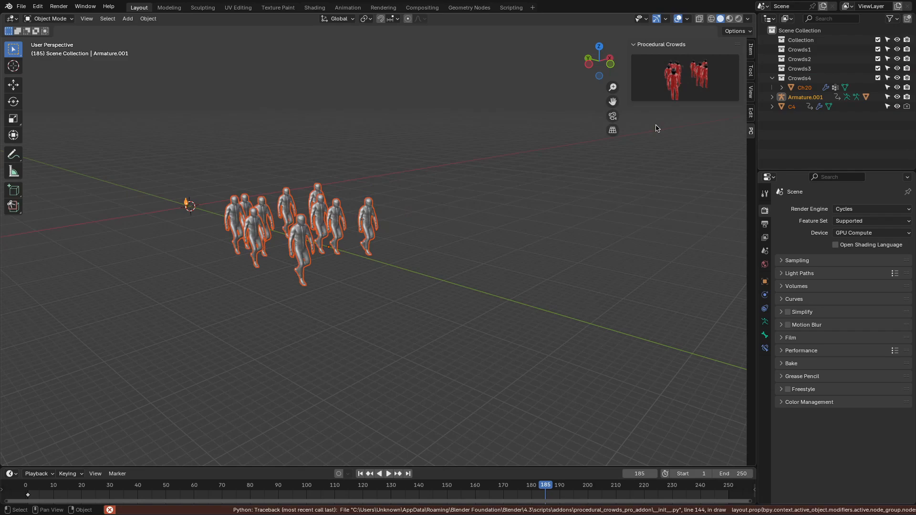
pyautogui.click(792, 106)
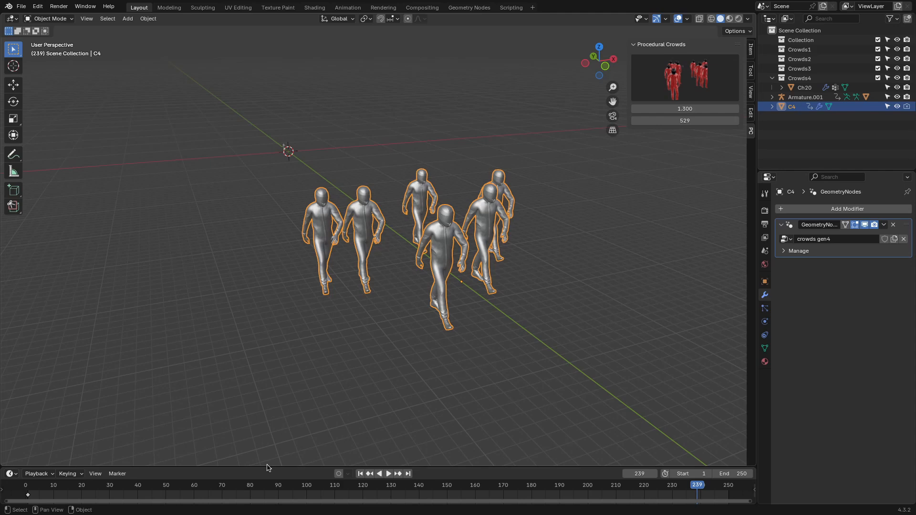
pyautogui.click(388, 474)
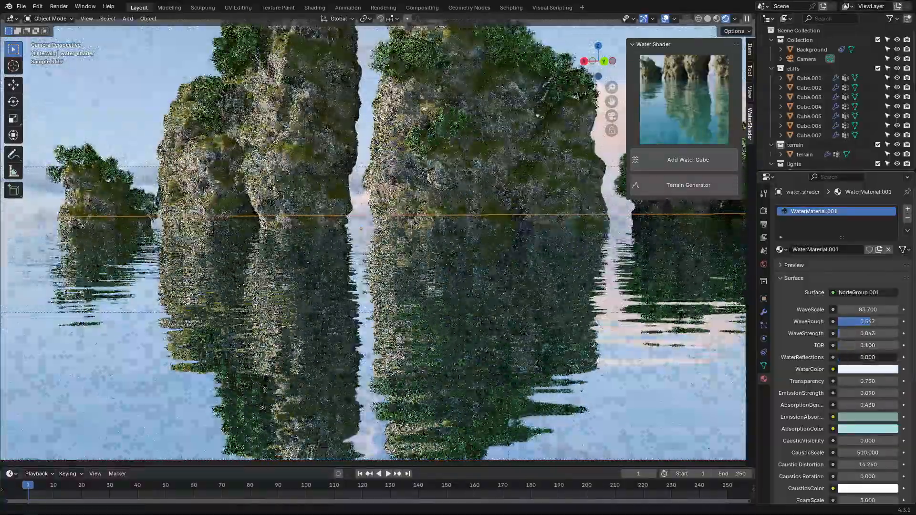
# Add a Water Cube around the cliffs, adjust WaveScale, and set the foam Geometry Nodes To Min value
pyautogui.moveTo(842, 357); pyautogui.dragTo(867, 357)
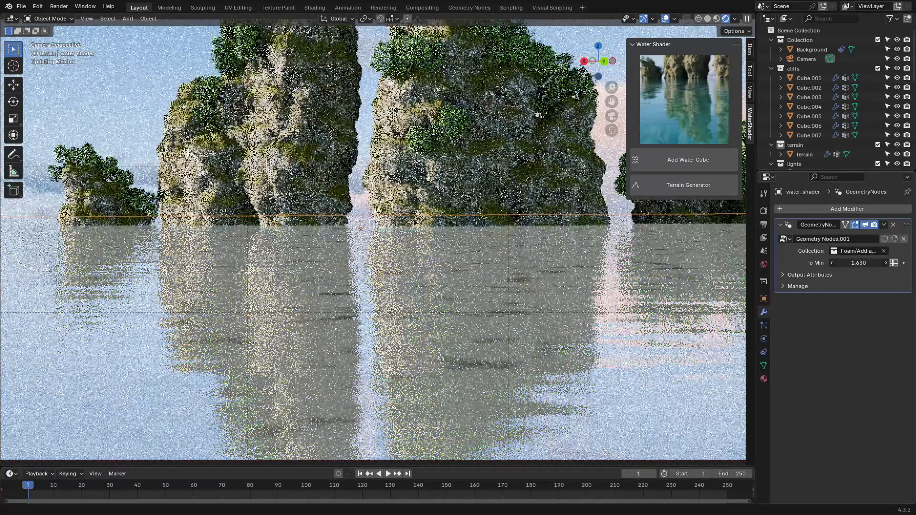
pyautogui.click(763, 379)
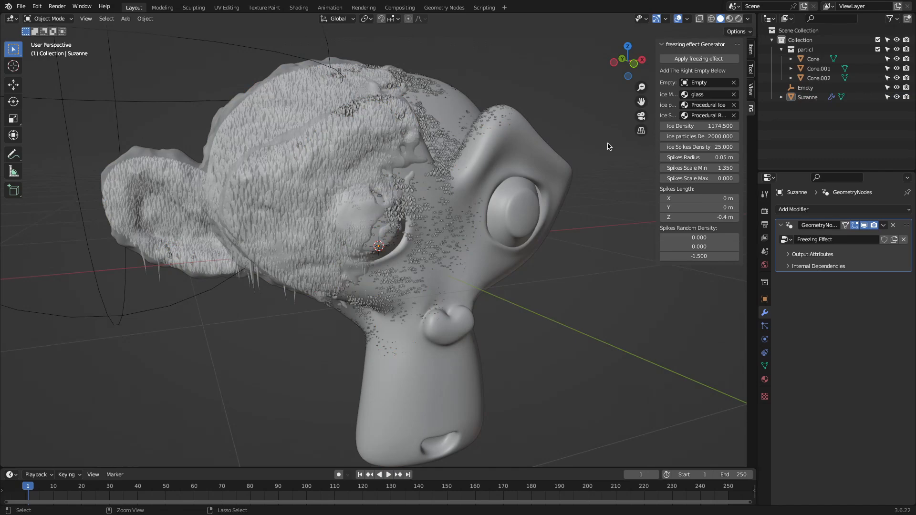
# Move the freezing Empty down over Suzanne so ice spikes cover the whole head
pyautogui.moveTo(721, 125); pyautogui.dragTo(677, 126)
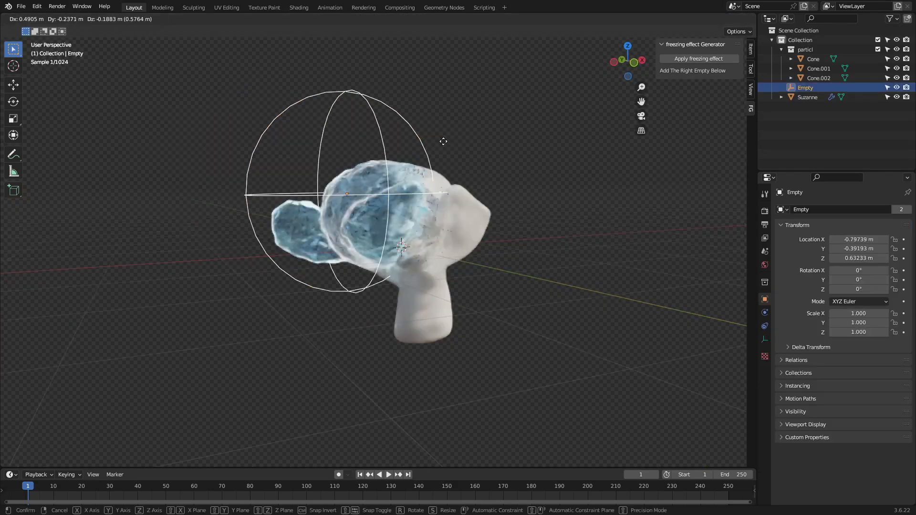
pyautogui.moveTo(442, 142); pyautogui.dragTo(480, 259)
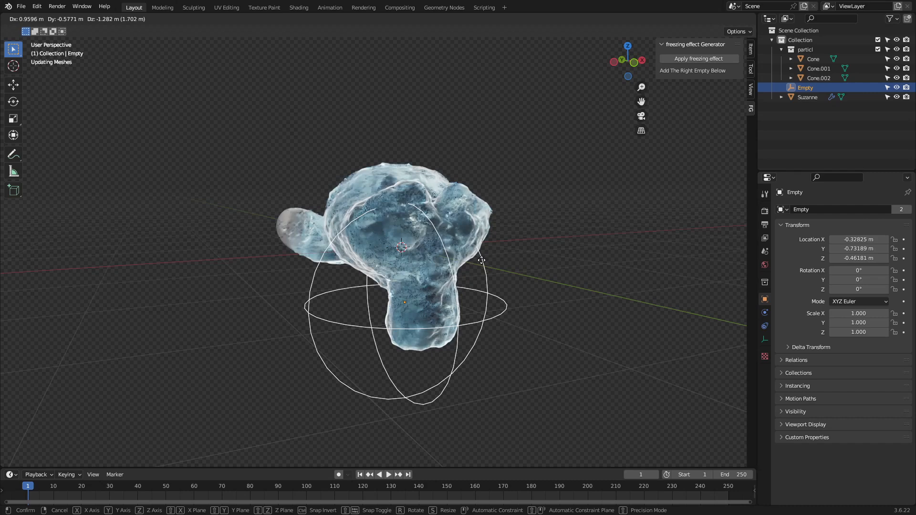
pyautogui.moveTo(482, 260); pyautogui.dragTo(563, 265)
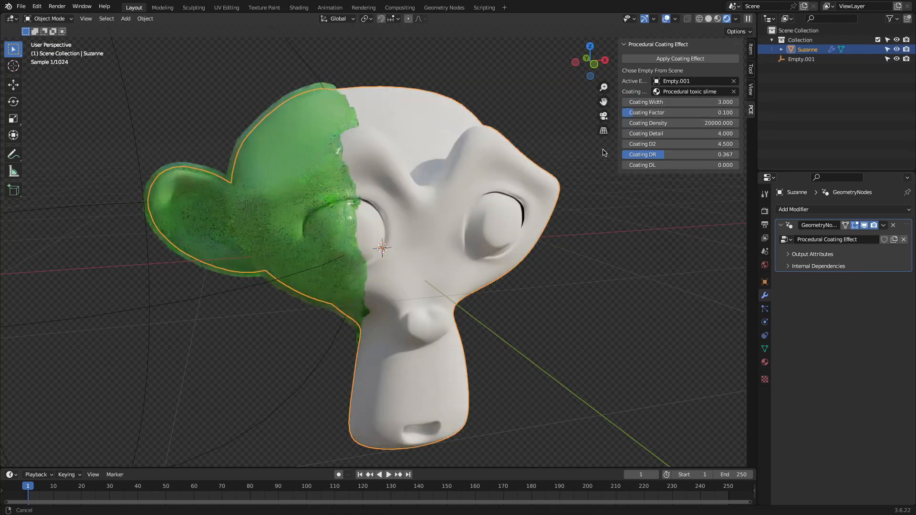
# Raise Coating Factor and Detail and set Coating D2 and DR to 0 so slime covers most of Suzanne
pyautogui.moveTo(660, 113); pyautogui.dragTo(689, 113)
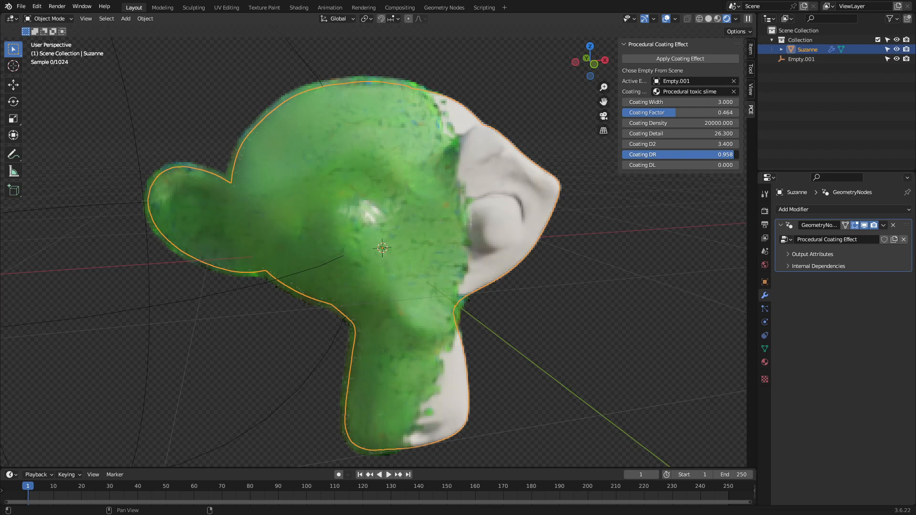
pyautogui.moveTo(702, 154); pyautogui.dragTo(649, 155)
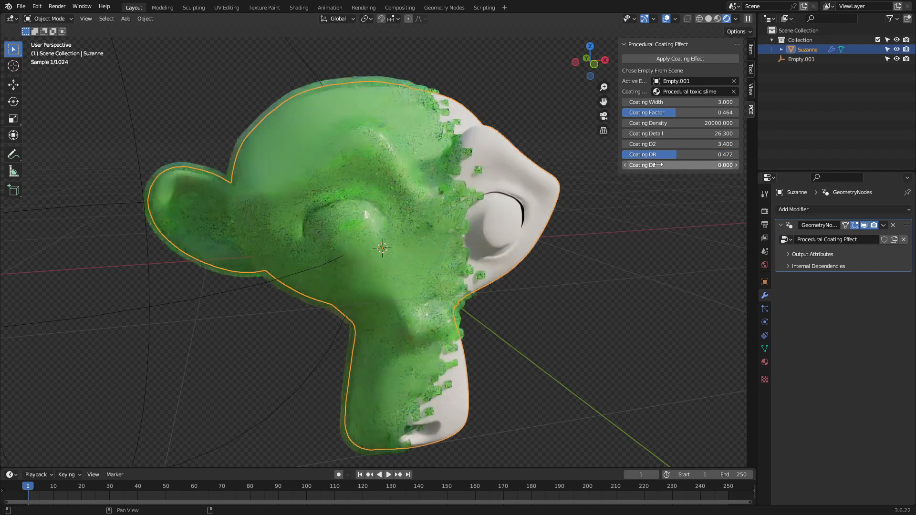
pyautogui.moveTo(654, 165); pyautogui.dragTo(701, 165)
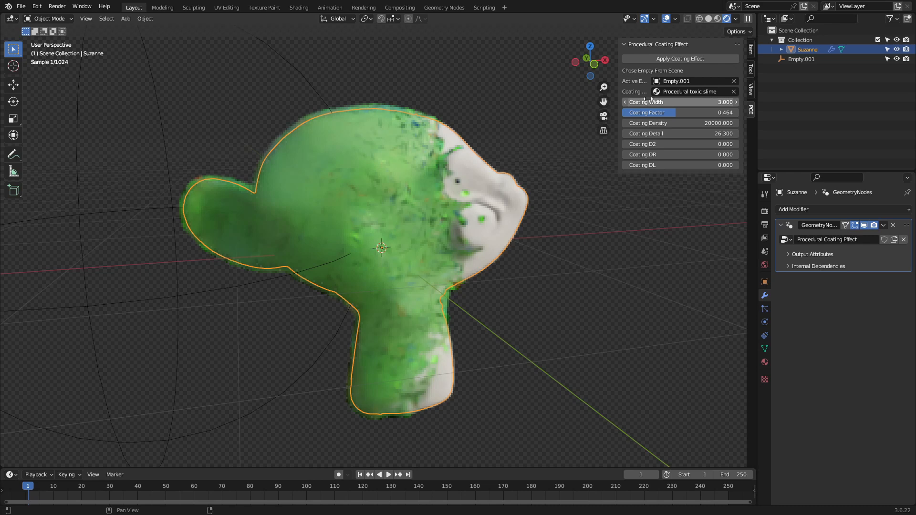
pyautogui.click(693, 92)
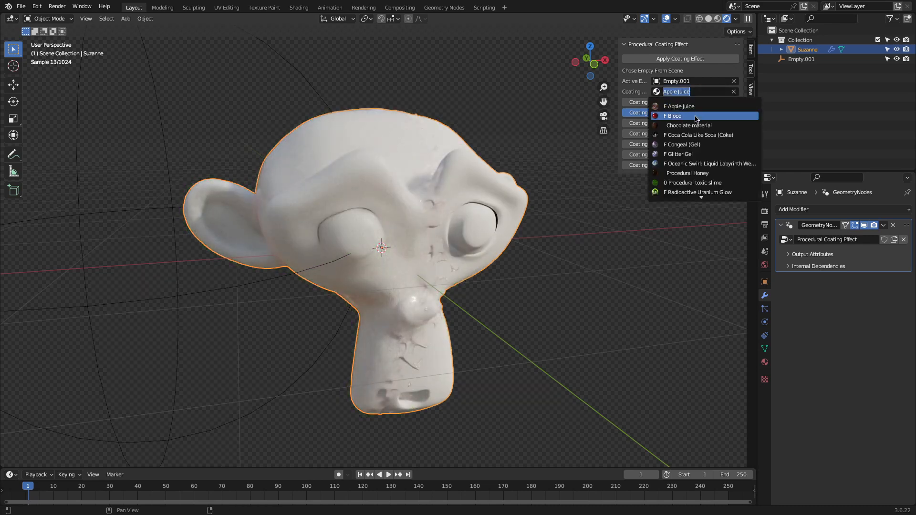
# Switch the coating material to Glitter Gel, then Procedural Honey, and check the Active Empty field
pyautogui.click(699, 134)
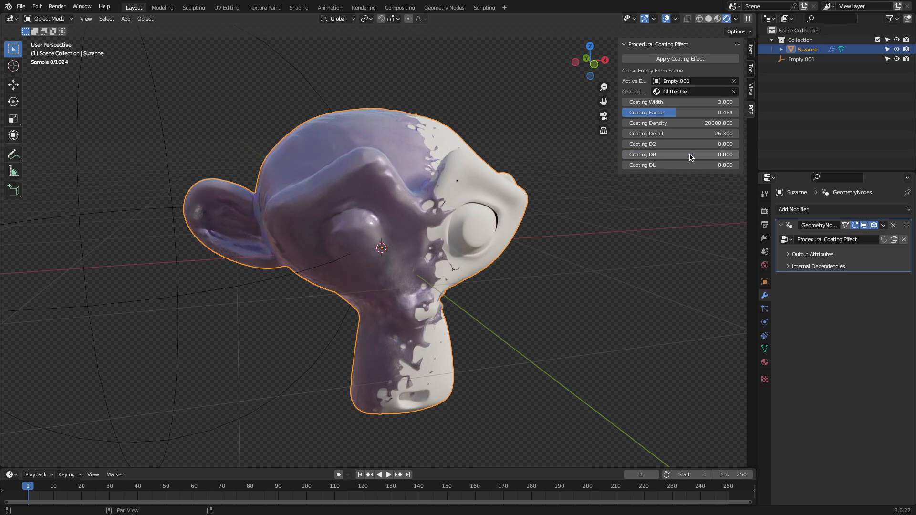
pyautogui.click(693, 91)
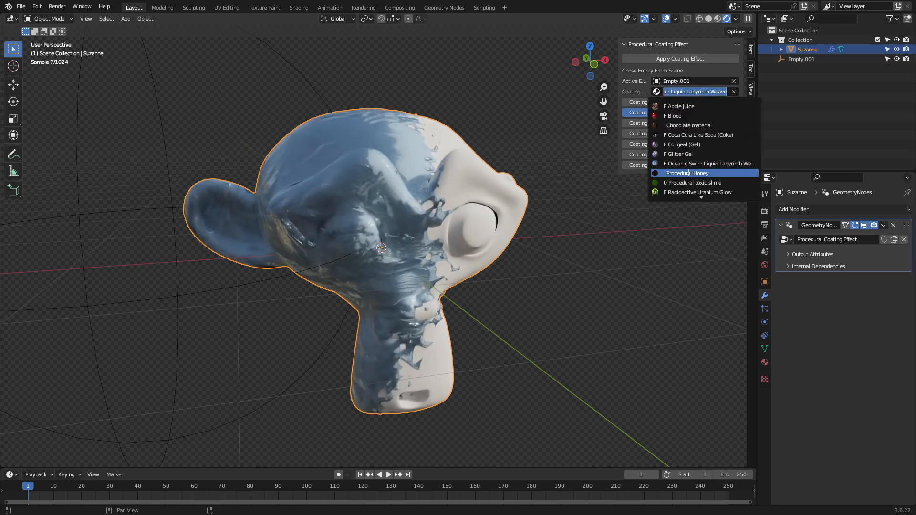
pyautogui.click(695, 183)
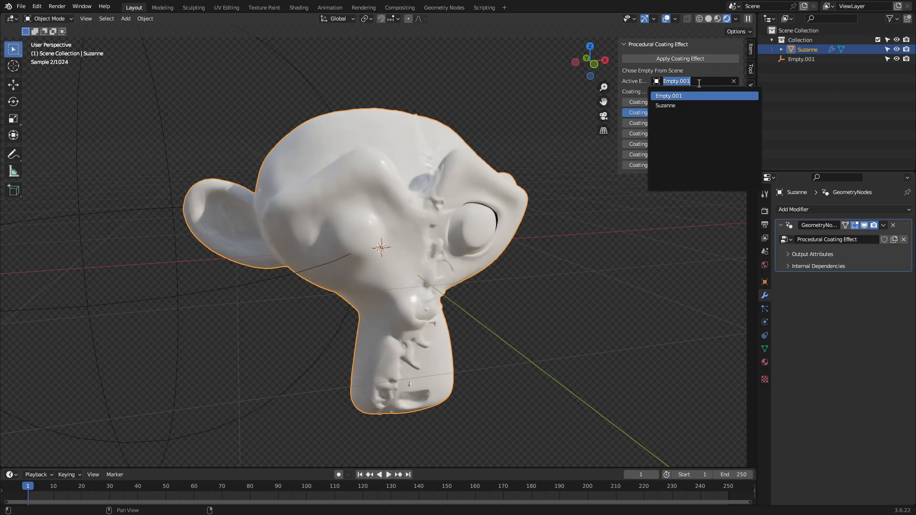
pyautogui.click(668, 95)
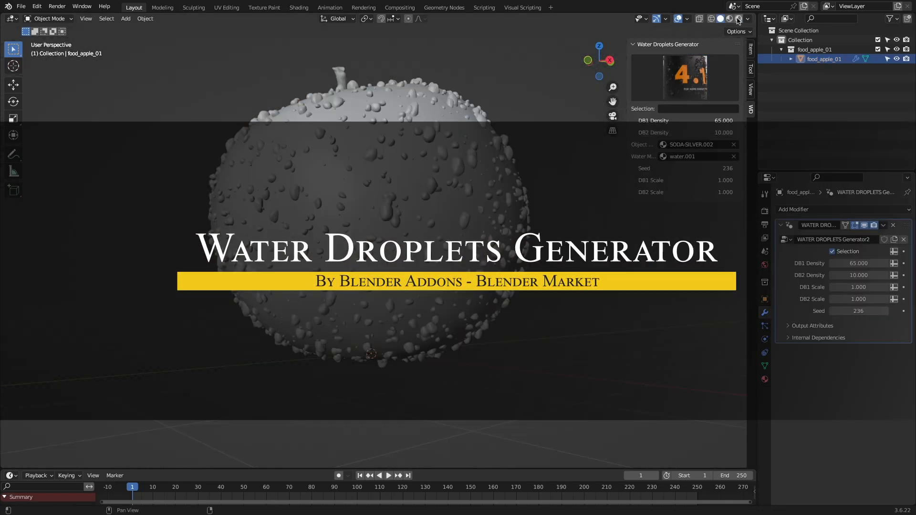
# Lower DB1/DB2 Density, set Seed 261 and raise DB1 and DB2 Scale for fewer, larger droplets
pyautogui.click(736, 19)
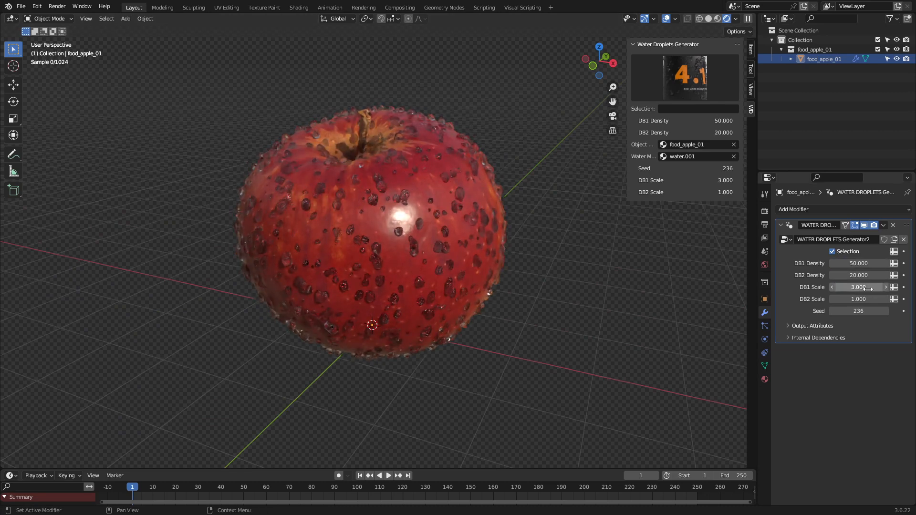
pyautogui.click(859, 287)
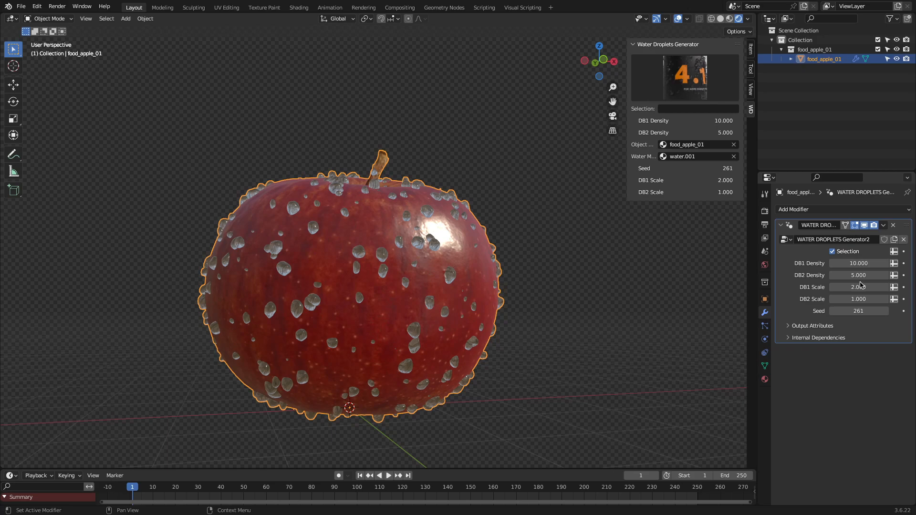
pyautogui.moveTo(858, 298); pyautogui.dragTo(870, 299)
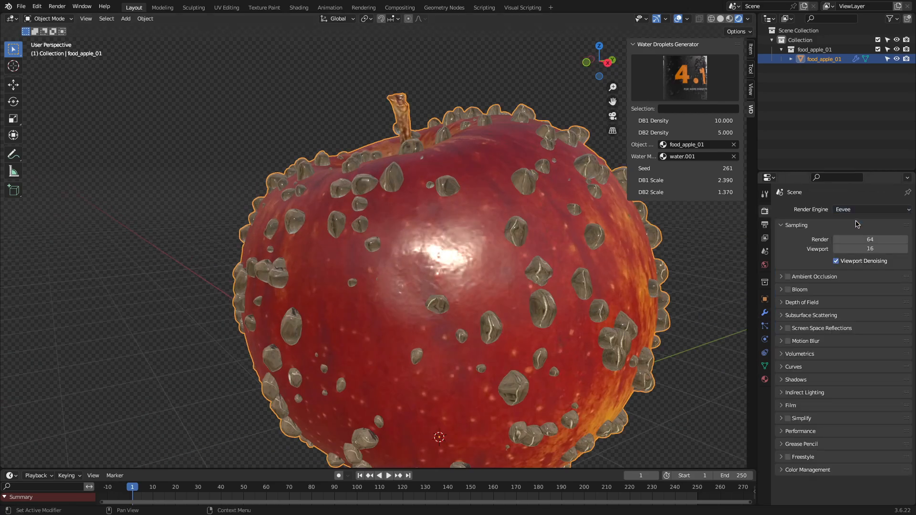
pyautogui.click(693, 144)
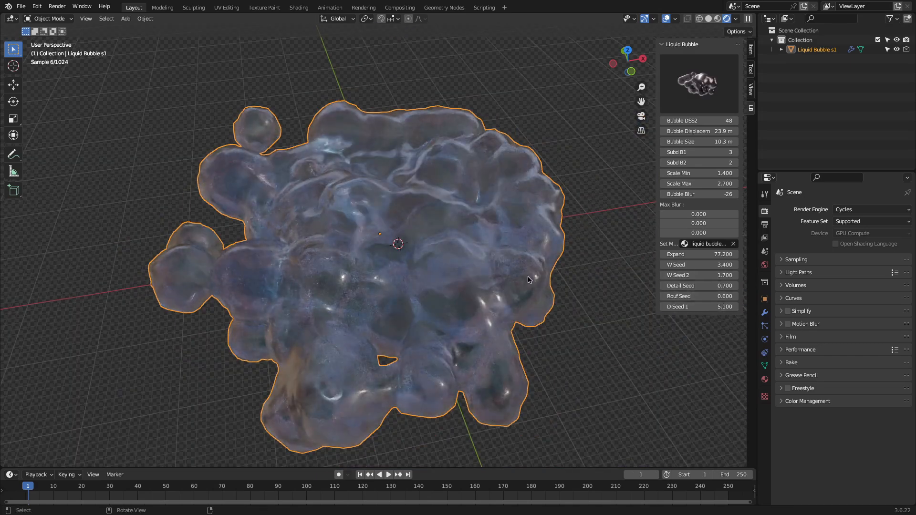
# Delete the Liquid Bubble s1 blob after inspecting it from a new angle
pyautogui.moveTo(528, 279); pyautogui.dragTo(653, 203)
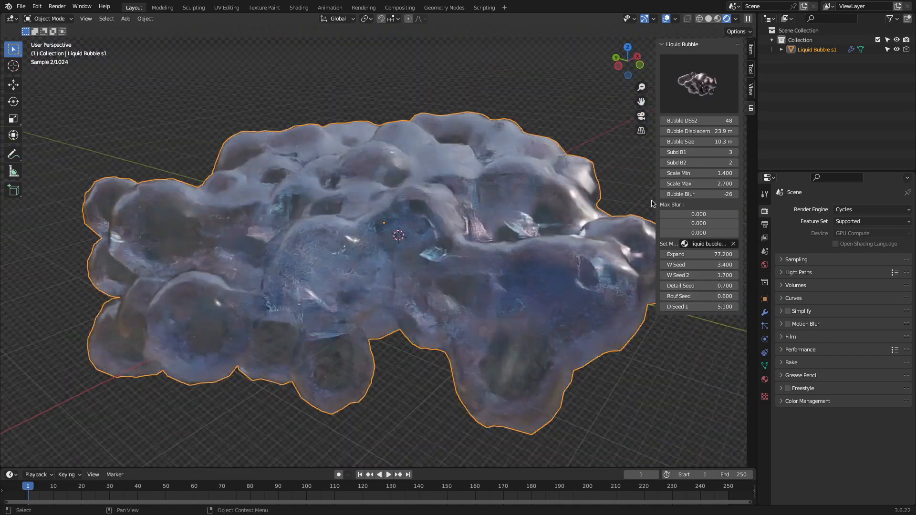
pyautogui.moveTo(699, 183); pyautogui.dragTo(735, 183)
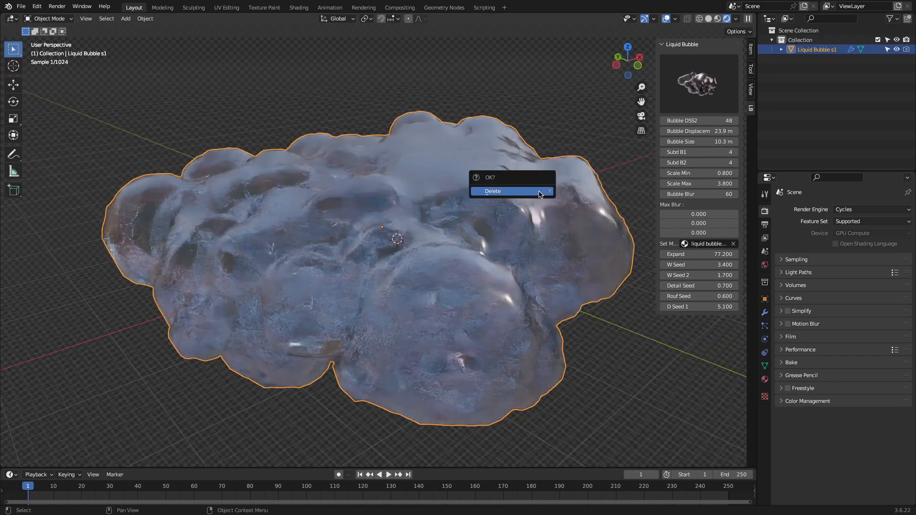
pyautogui.click(492, 191)
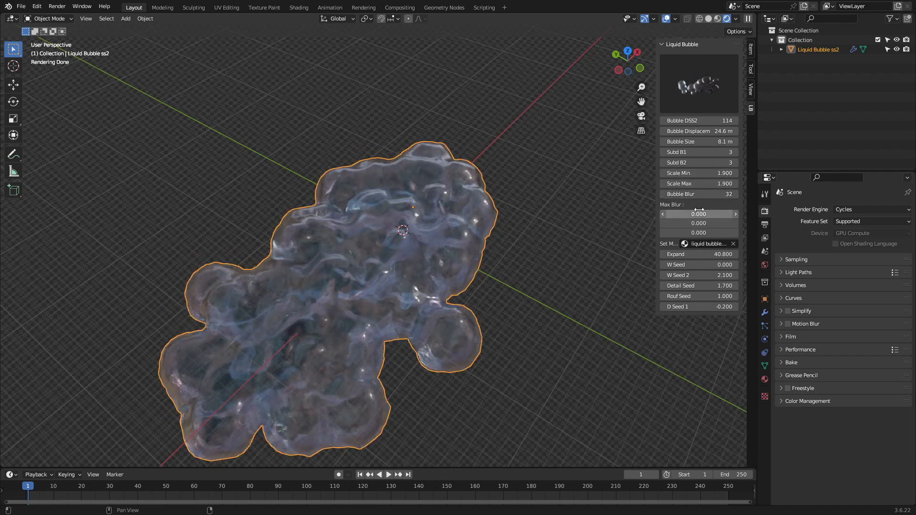
# Raise the W Seed value of the Liquid Bubble ss2 shape
pyautogui.moveTo(689, 264); pyautogui.dragTo(727, 264)
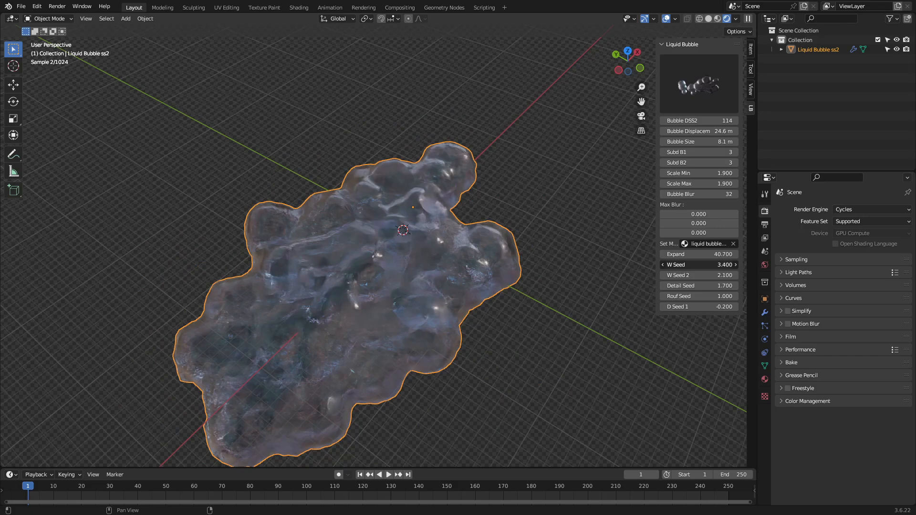